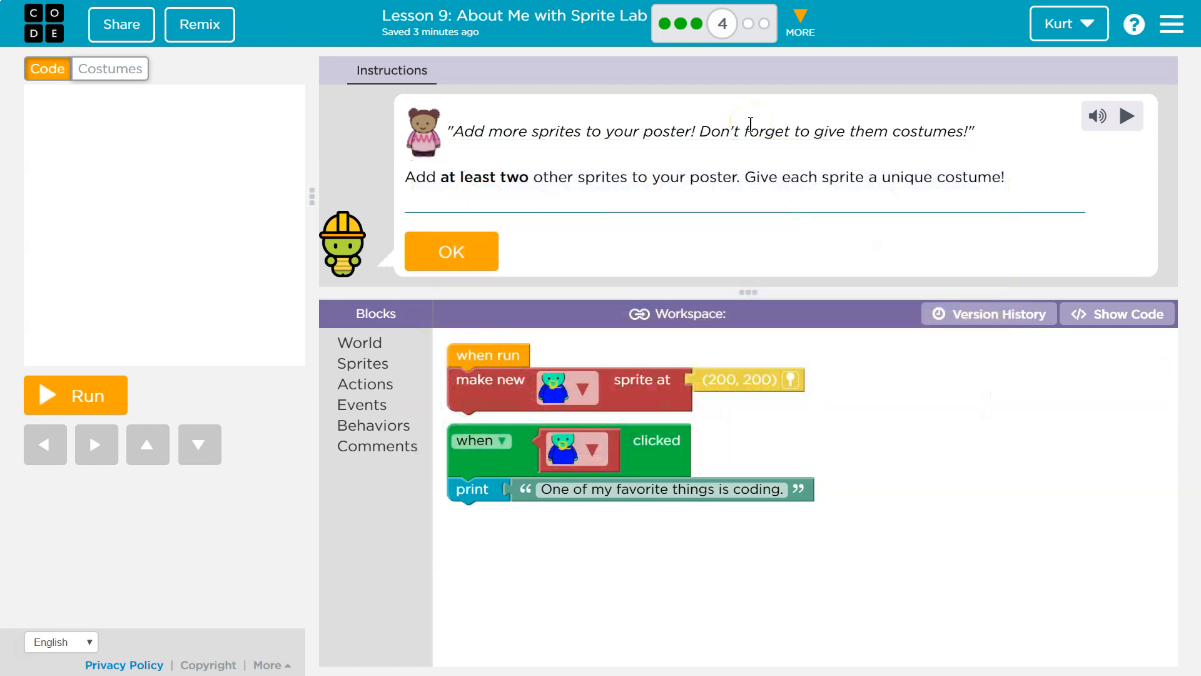
Dismiss the Lesson 9 instructions bubble to reveal the block workspace
left_click(451, 251)
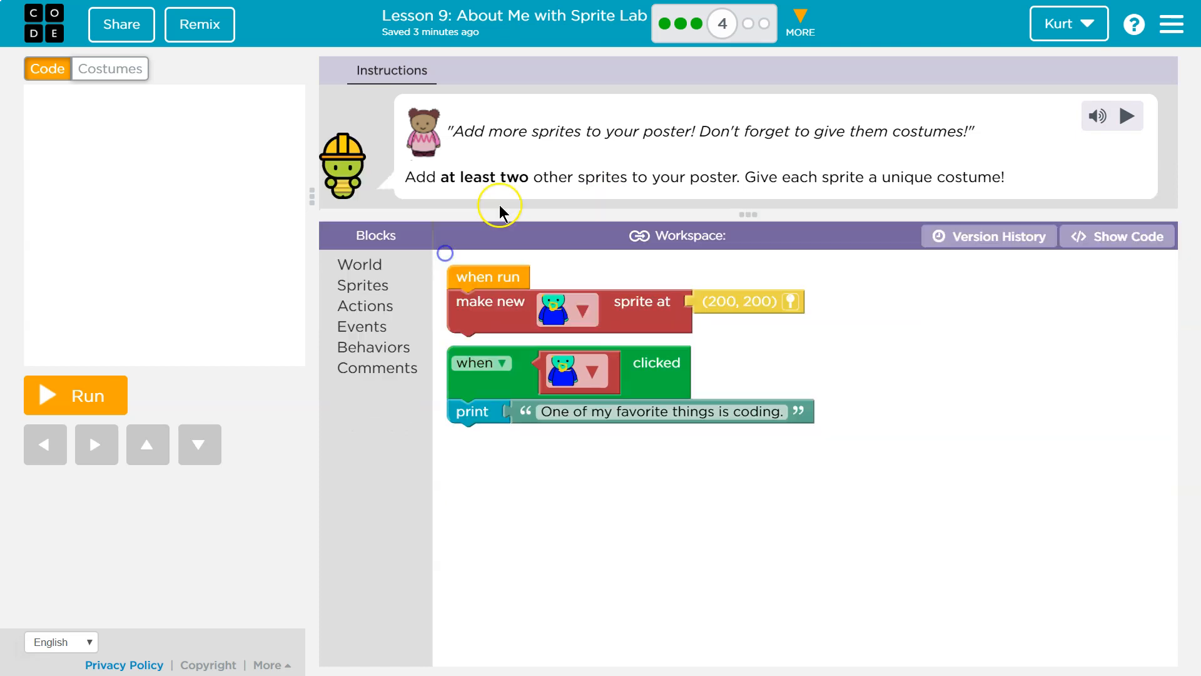
Add two 'make new sprite at' blocks from Sprites, test-run, and enter the costume editor
left_click(74, 394)
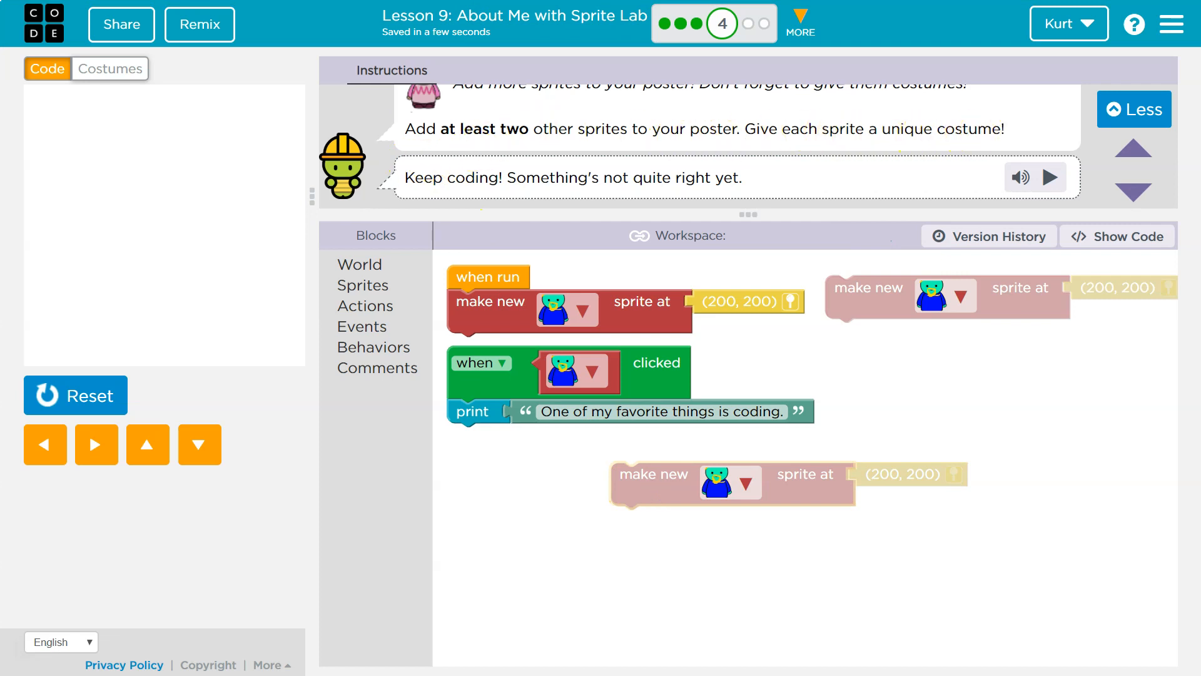
left_click(109, 68)
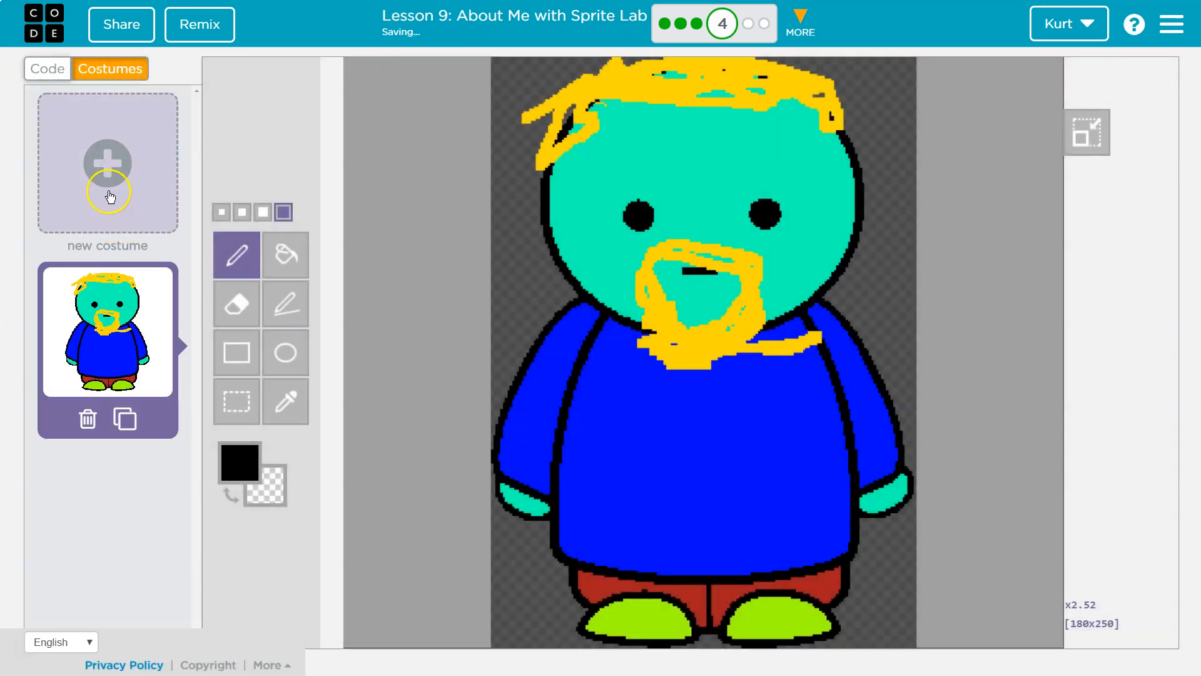
Add the bear from Animals and ice_cream from Food as new costumes, then return to code
left_click(107, 161)
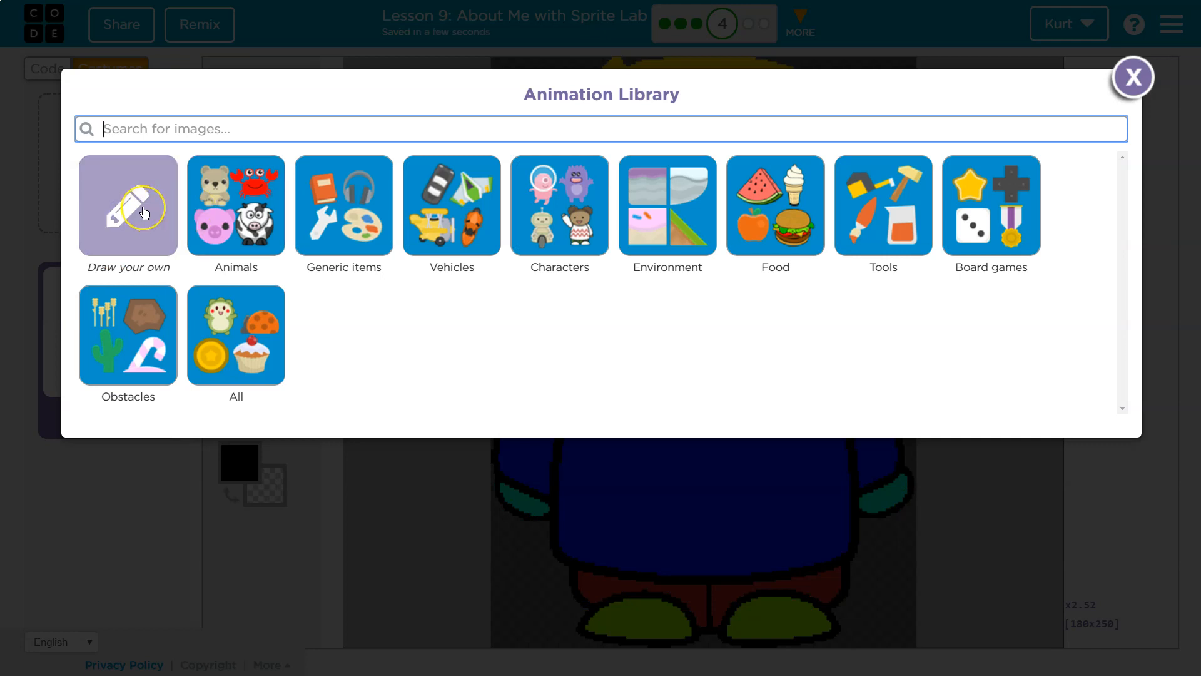
left_click(236, 207)
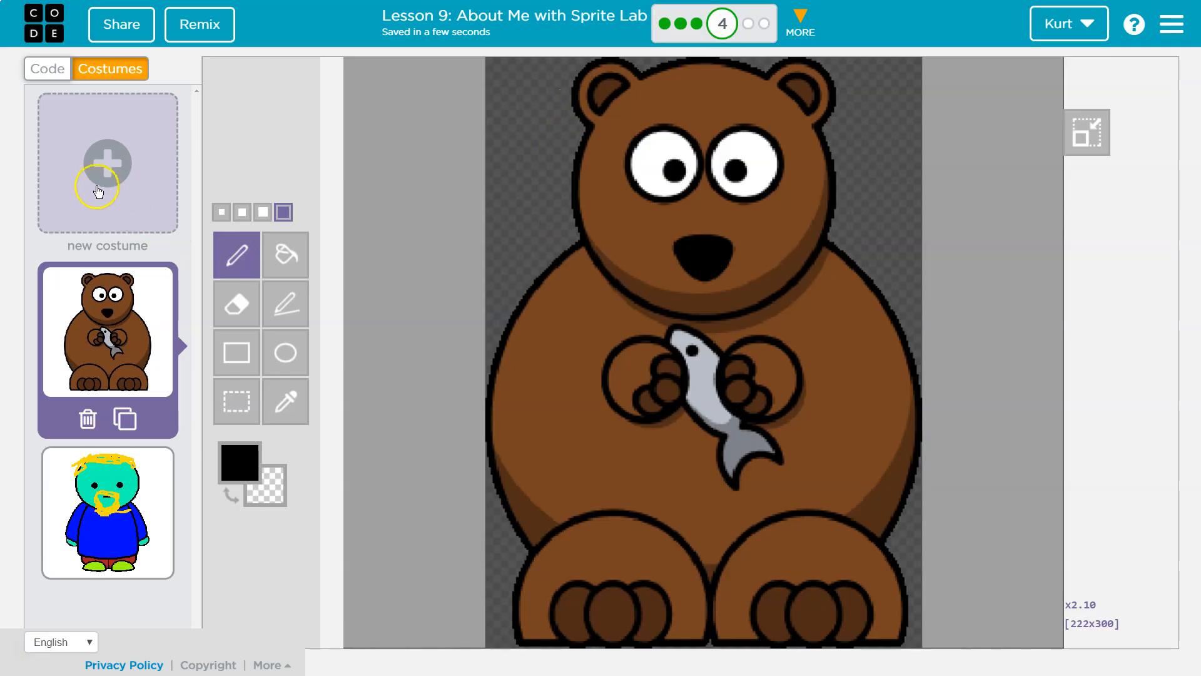
left_click(107, 161)
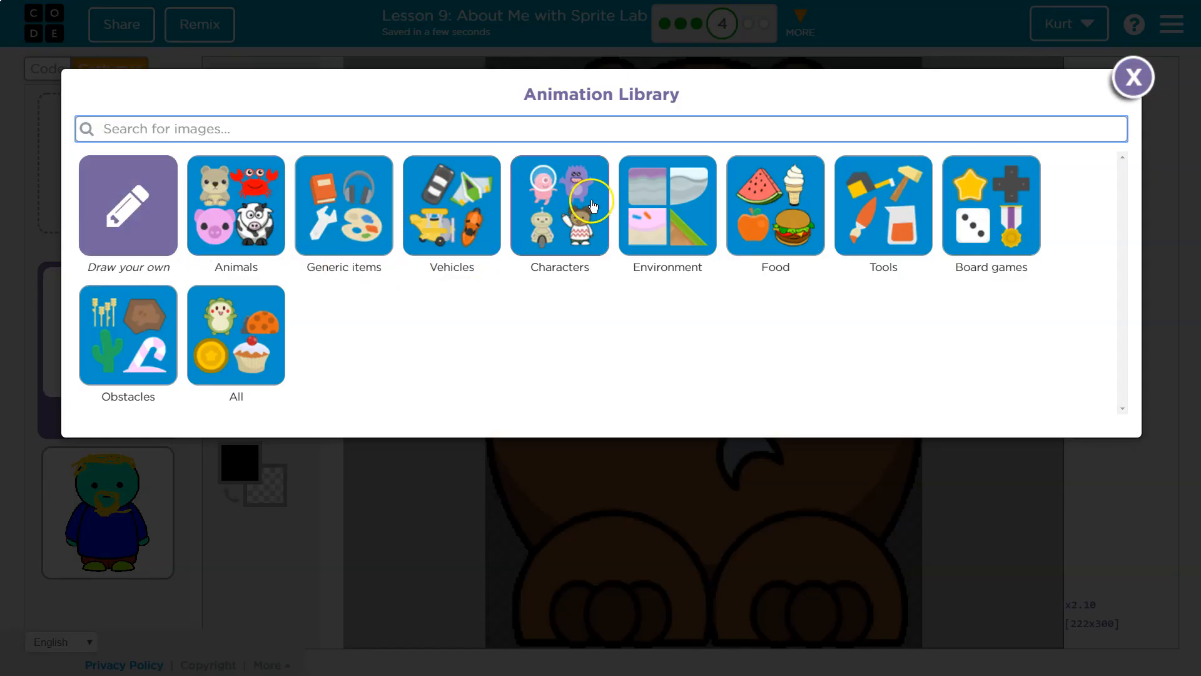
left_click(774, 207)
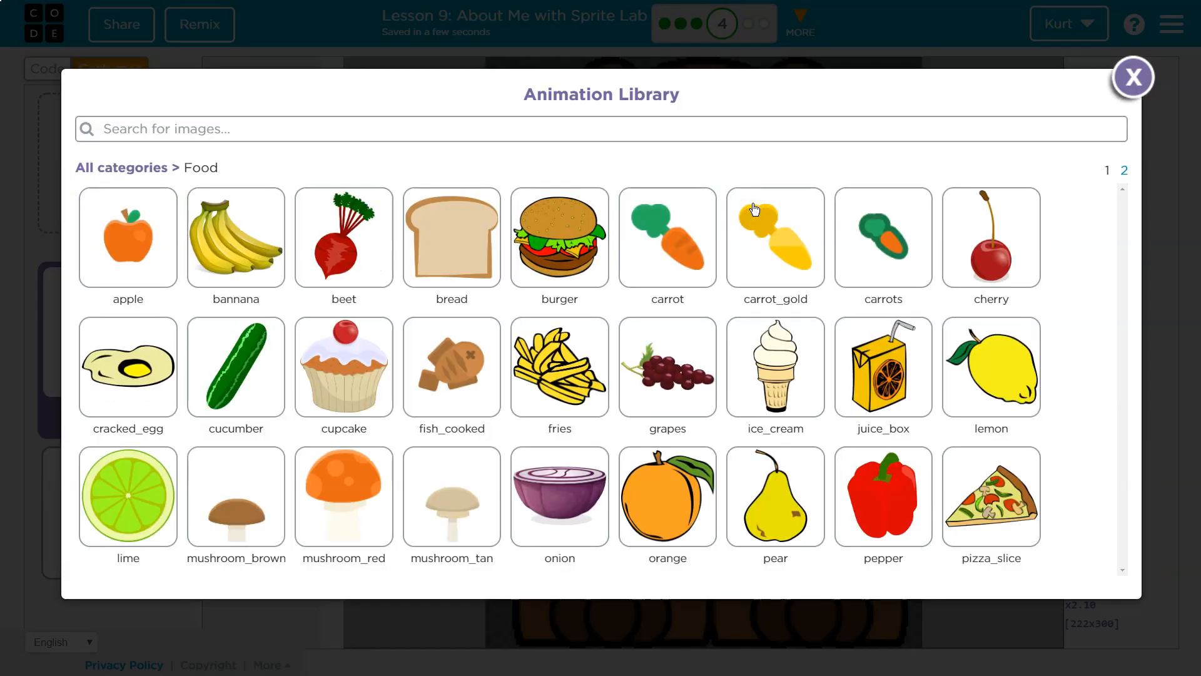
left_click(775, 367)
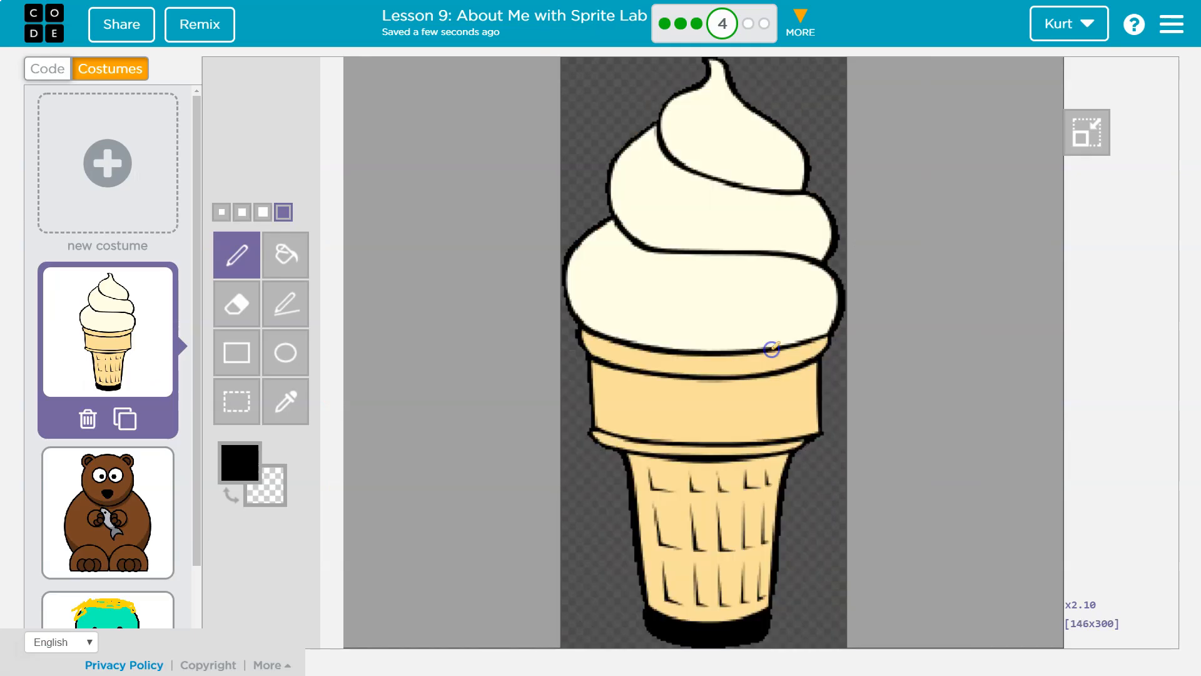
left_click(47, 69)
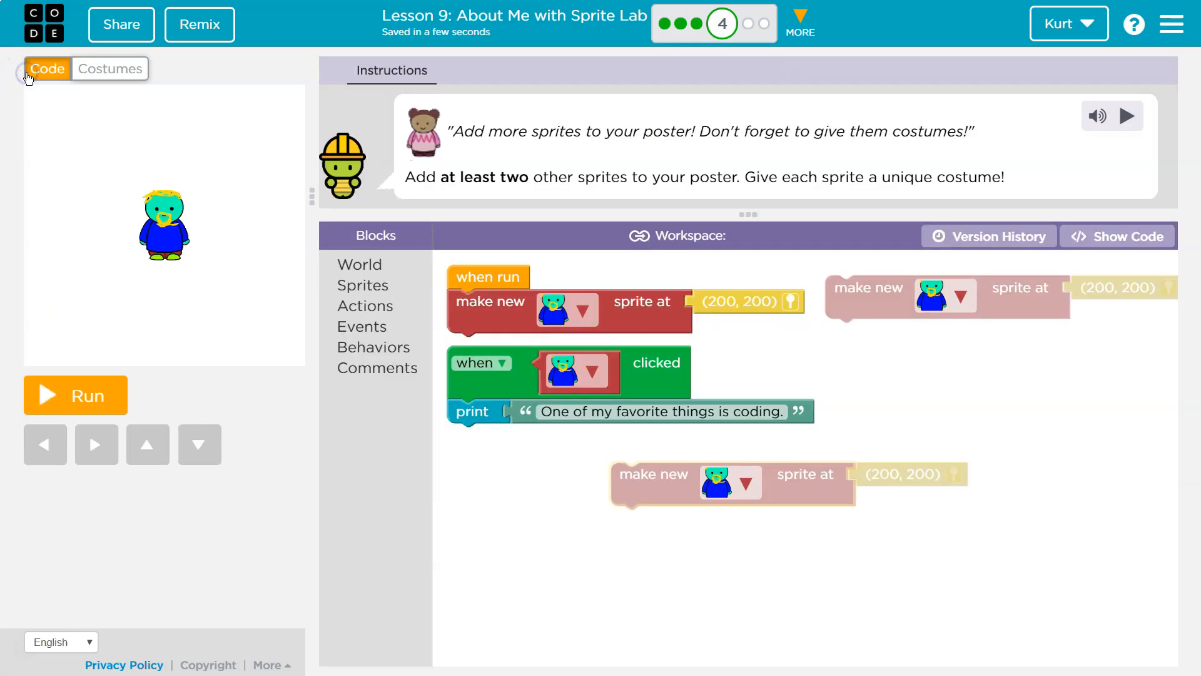
Set the new sprite block's costume to ice cream
left_click(963, 296)
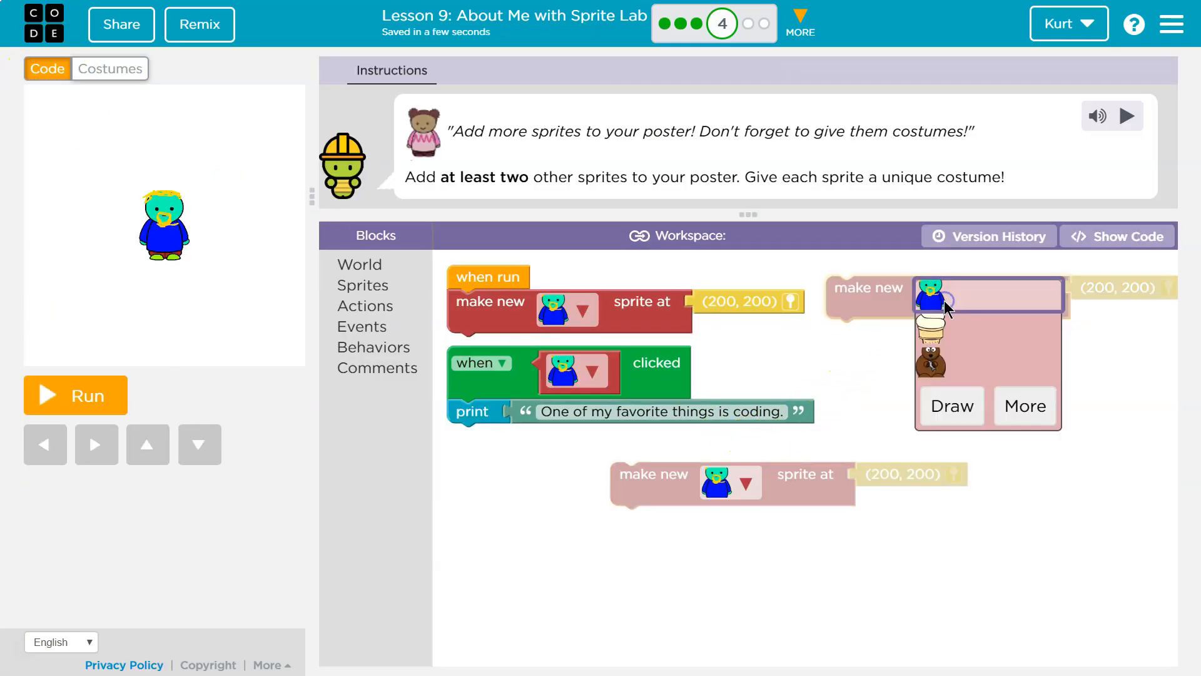
left_click(935, 360)
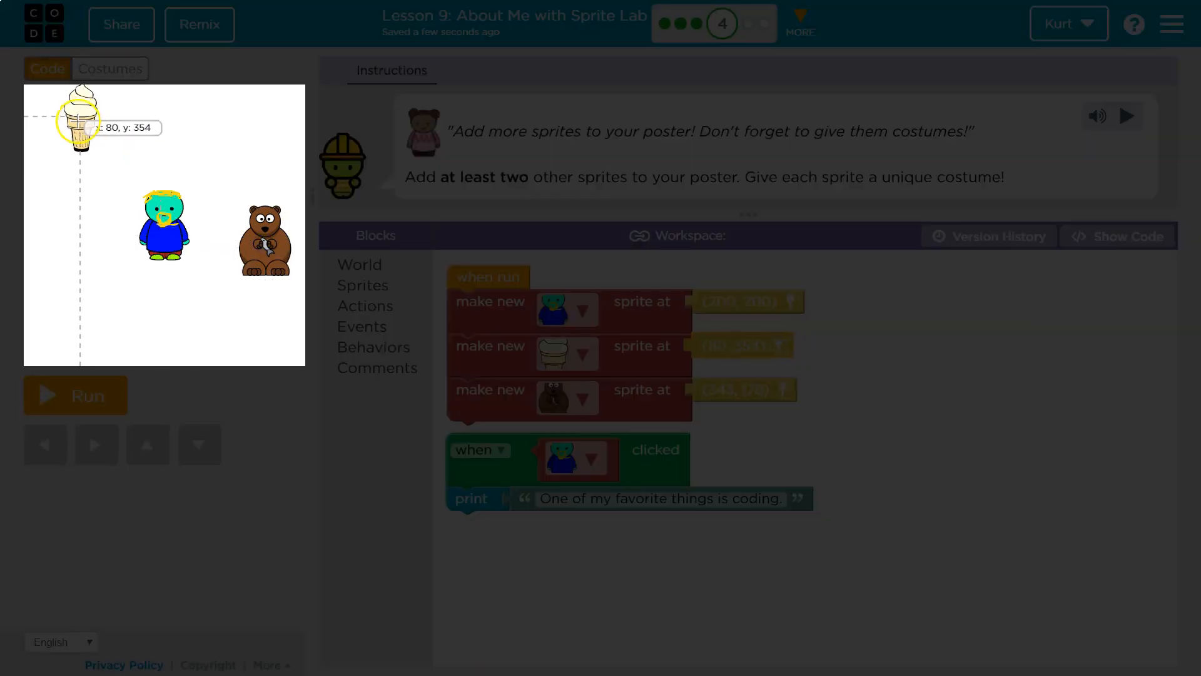
Pick a stage position for the ice cream cone to finish Puzzle 4
left_click(75, 395)
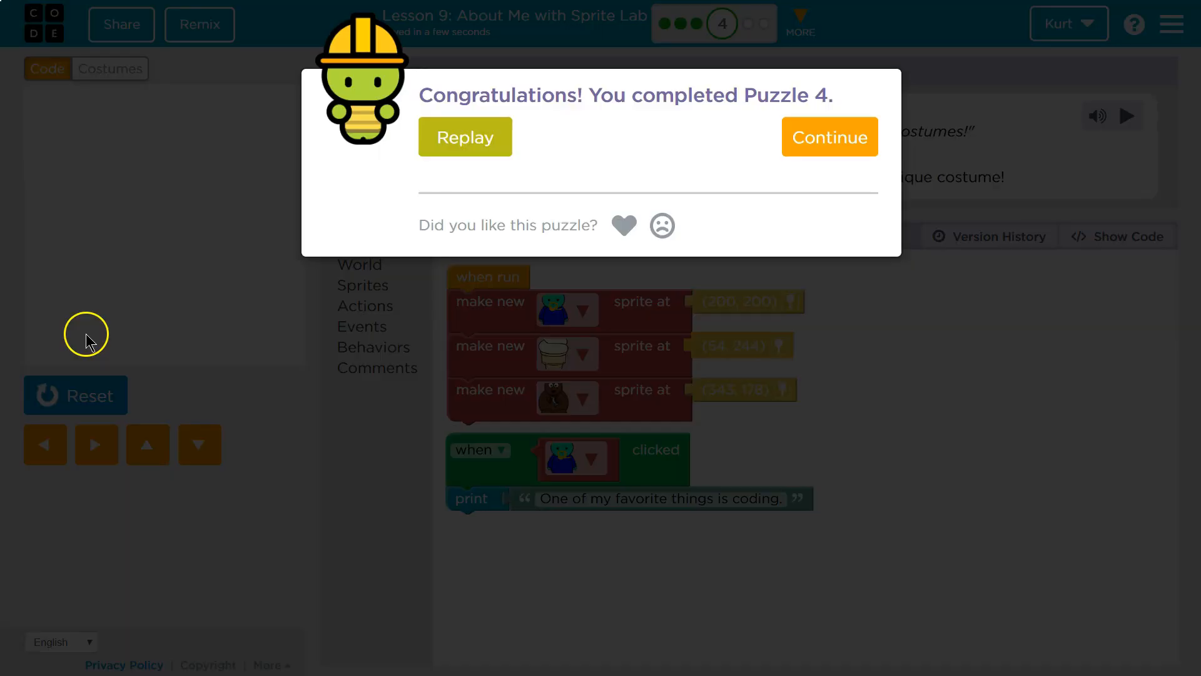
mouse_move(83, 294)
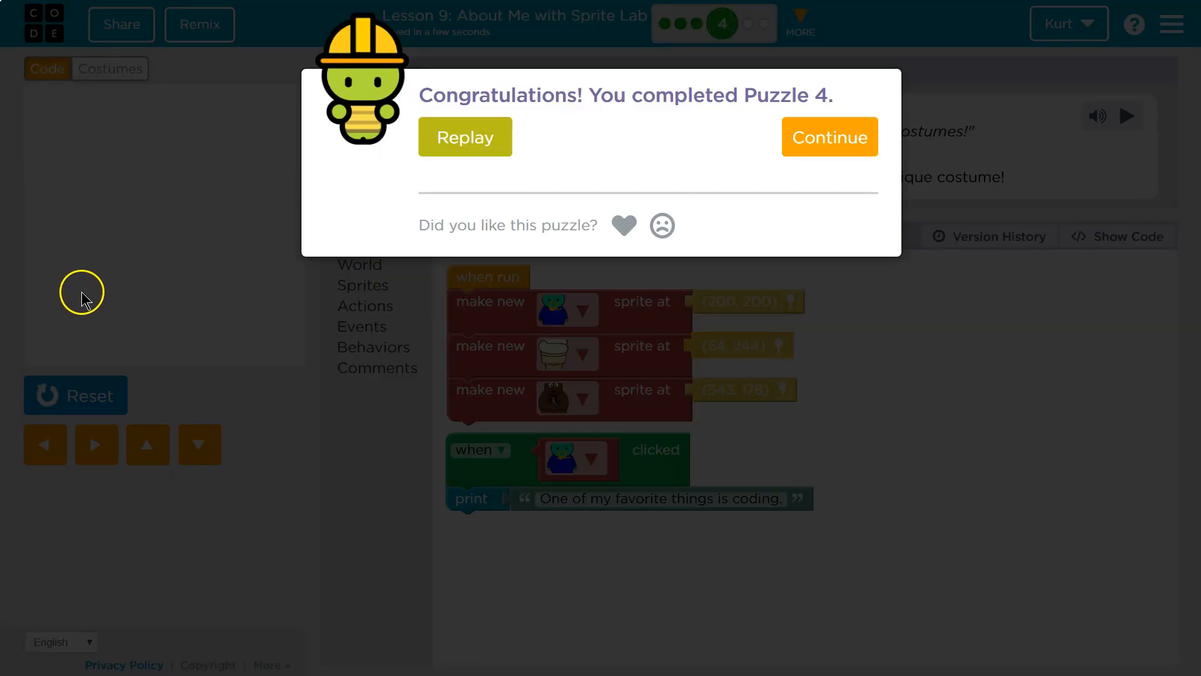